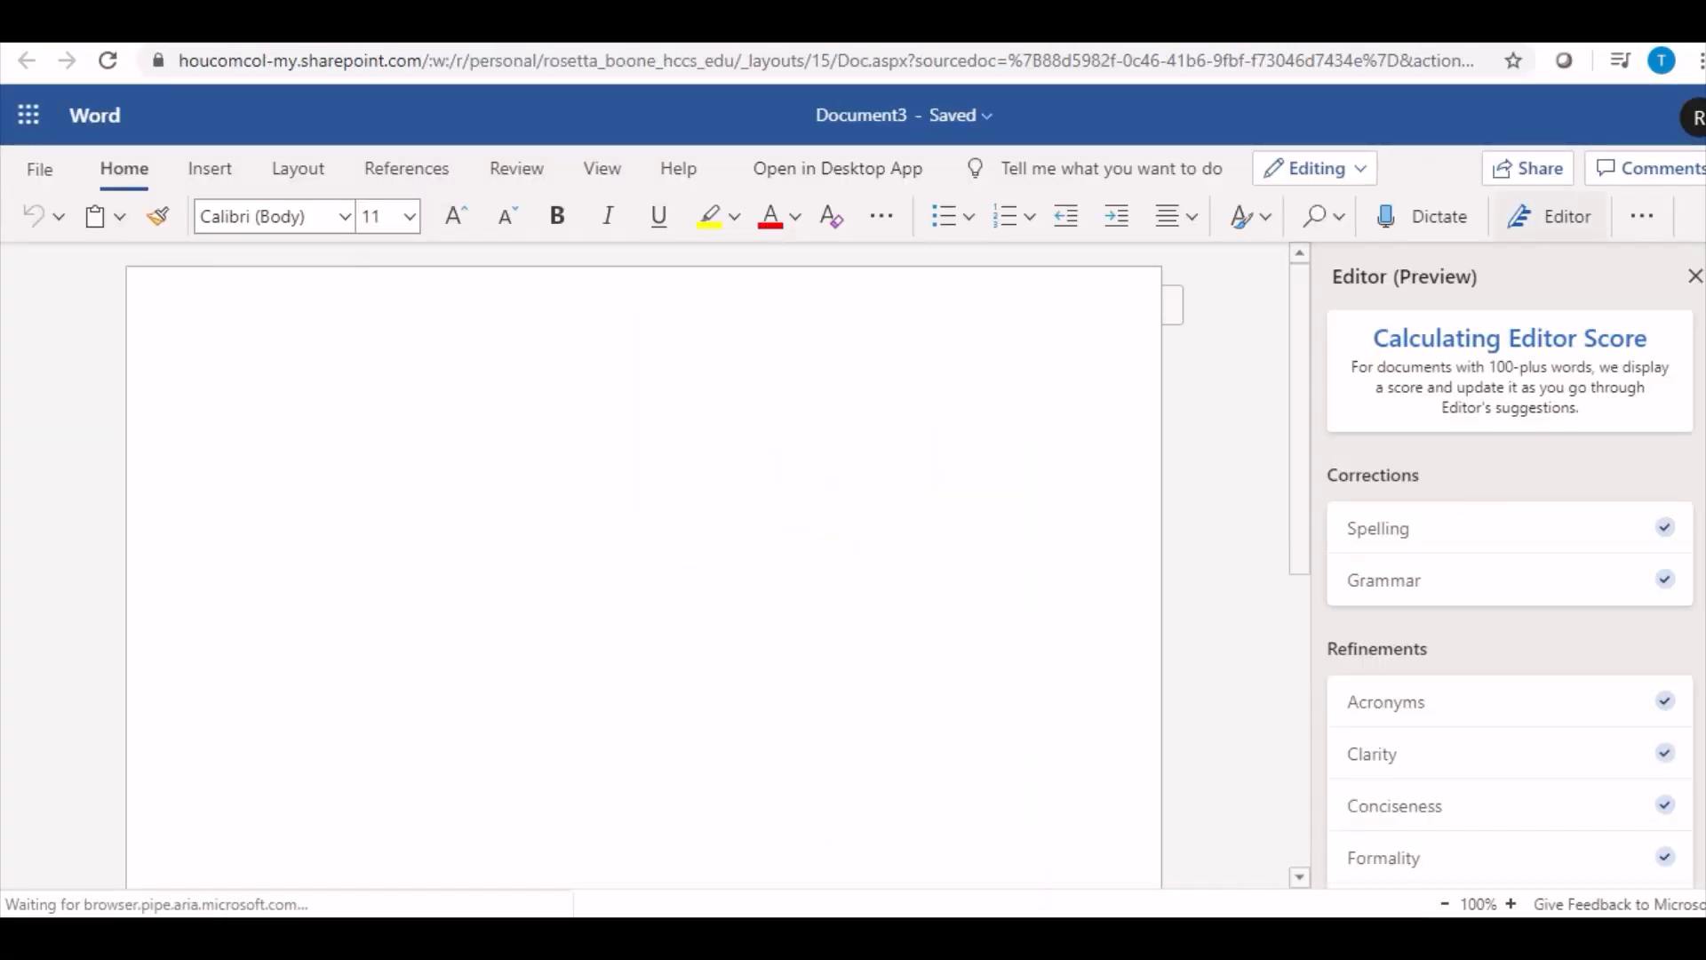
# Start typing 'My fa', then scroll down the page and right-click in it.
pyautogui.write('My fa')
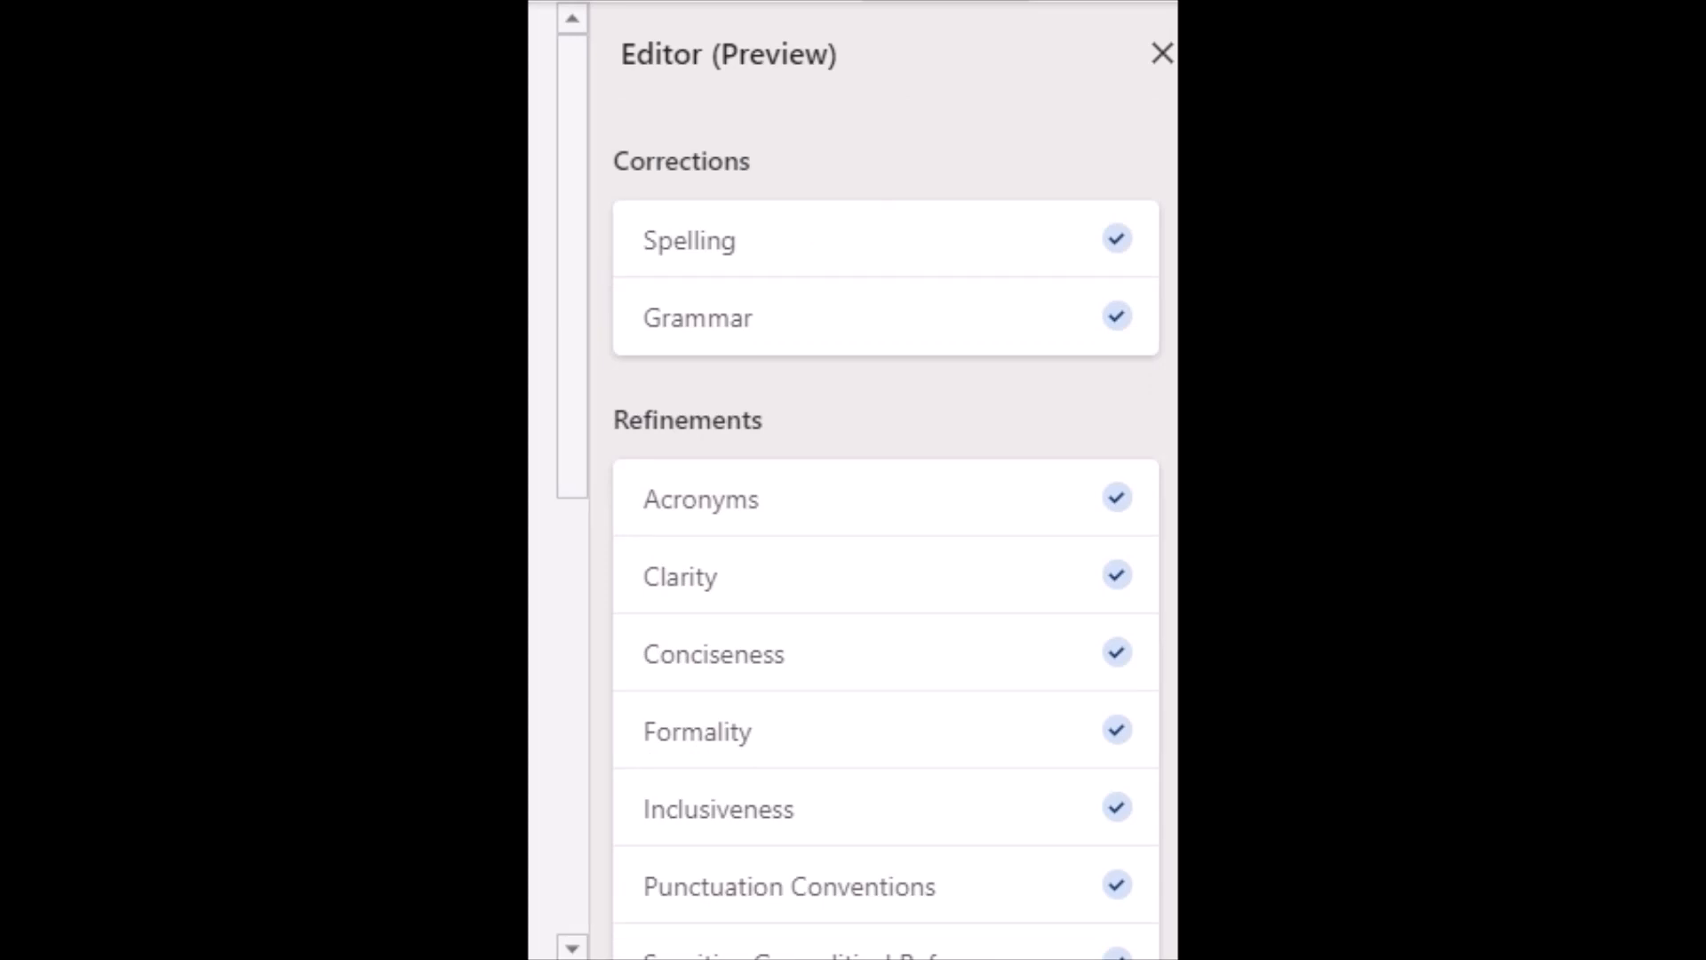
pyautogui.scroll(-3)
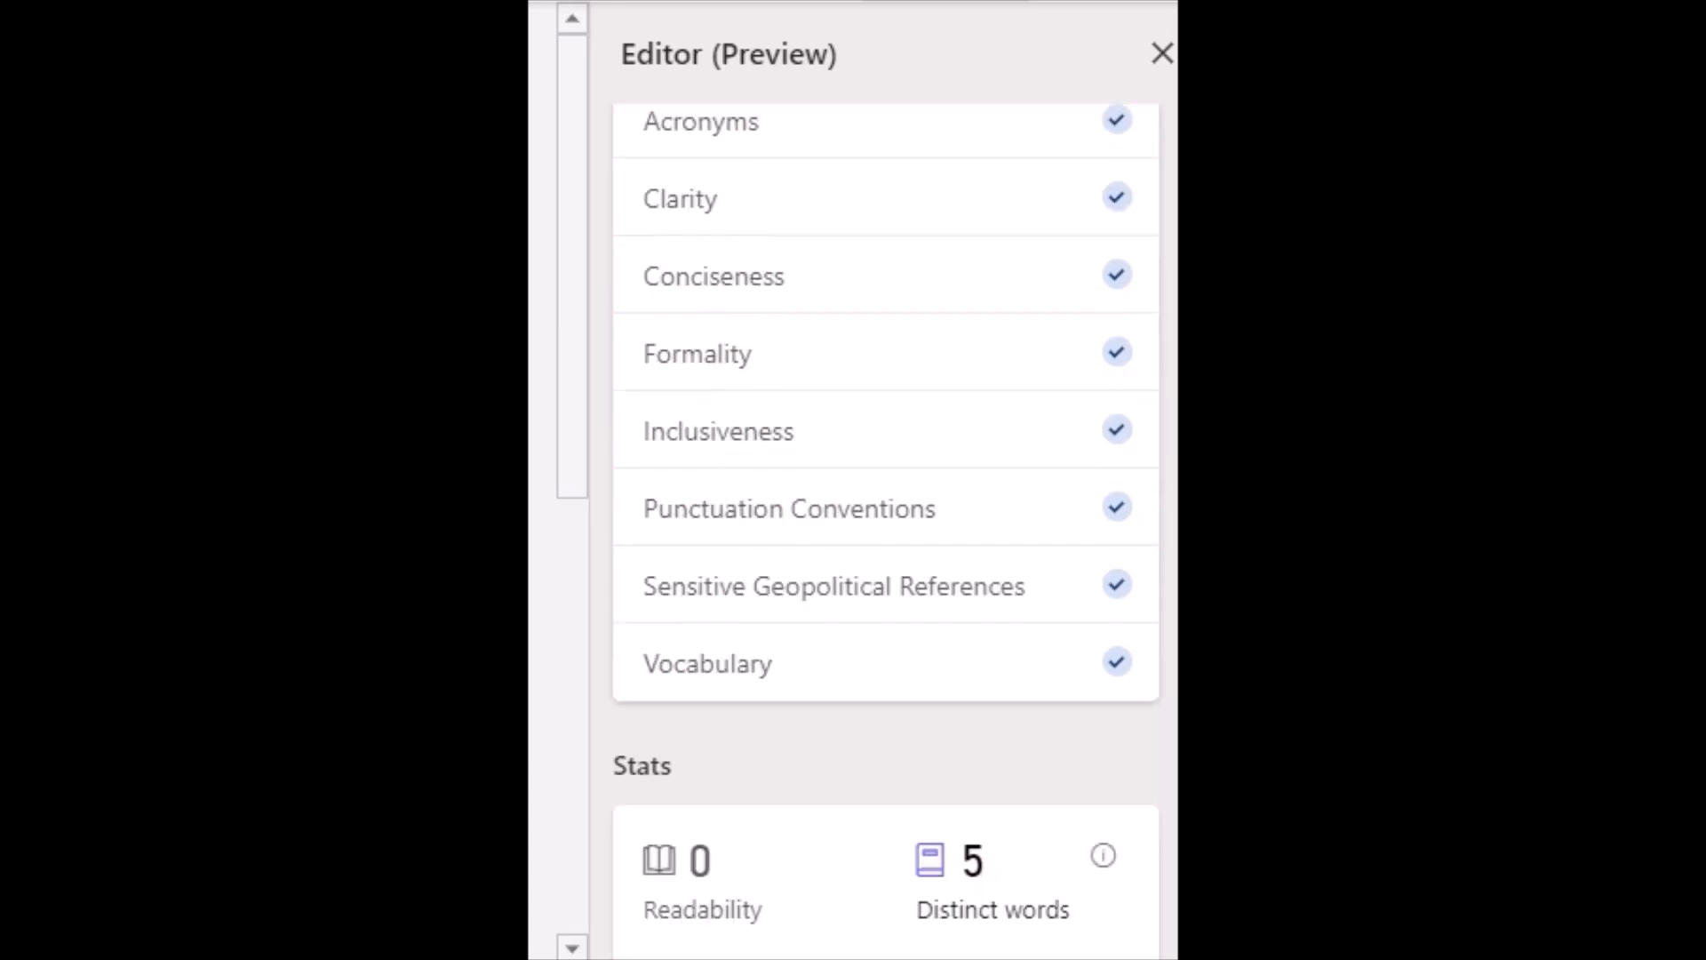
pyautogui.scroll(-3)
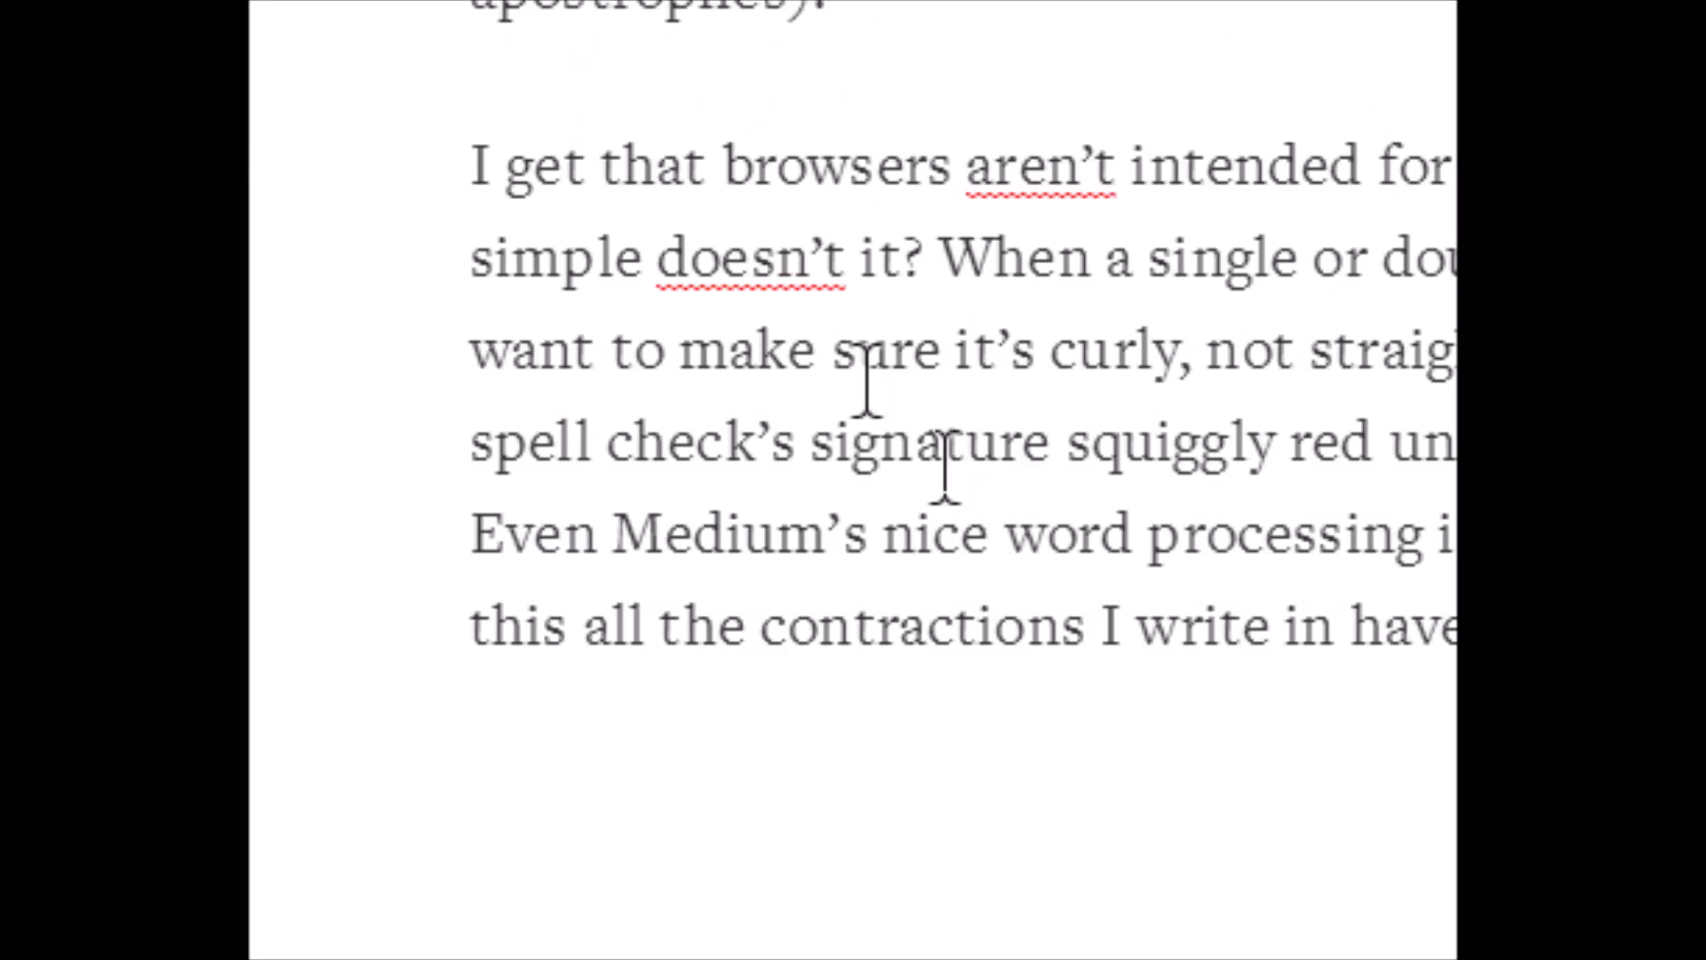
pyautogui.rightClick(746, 257)
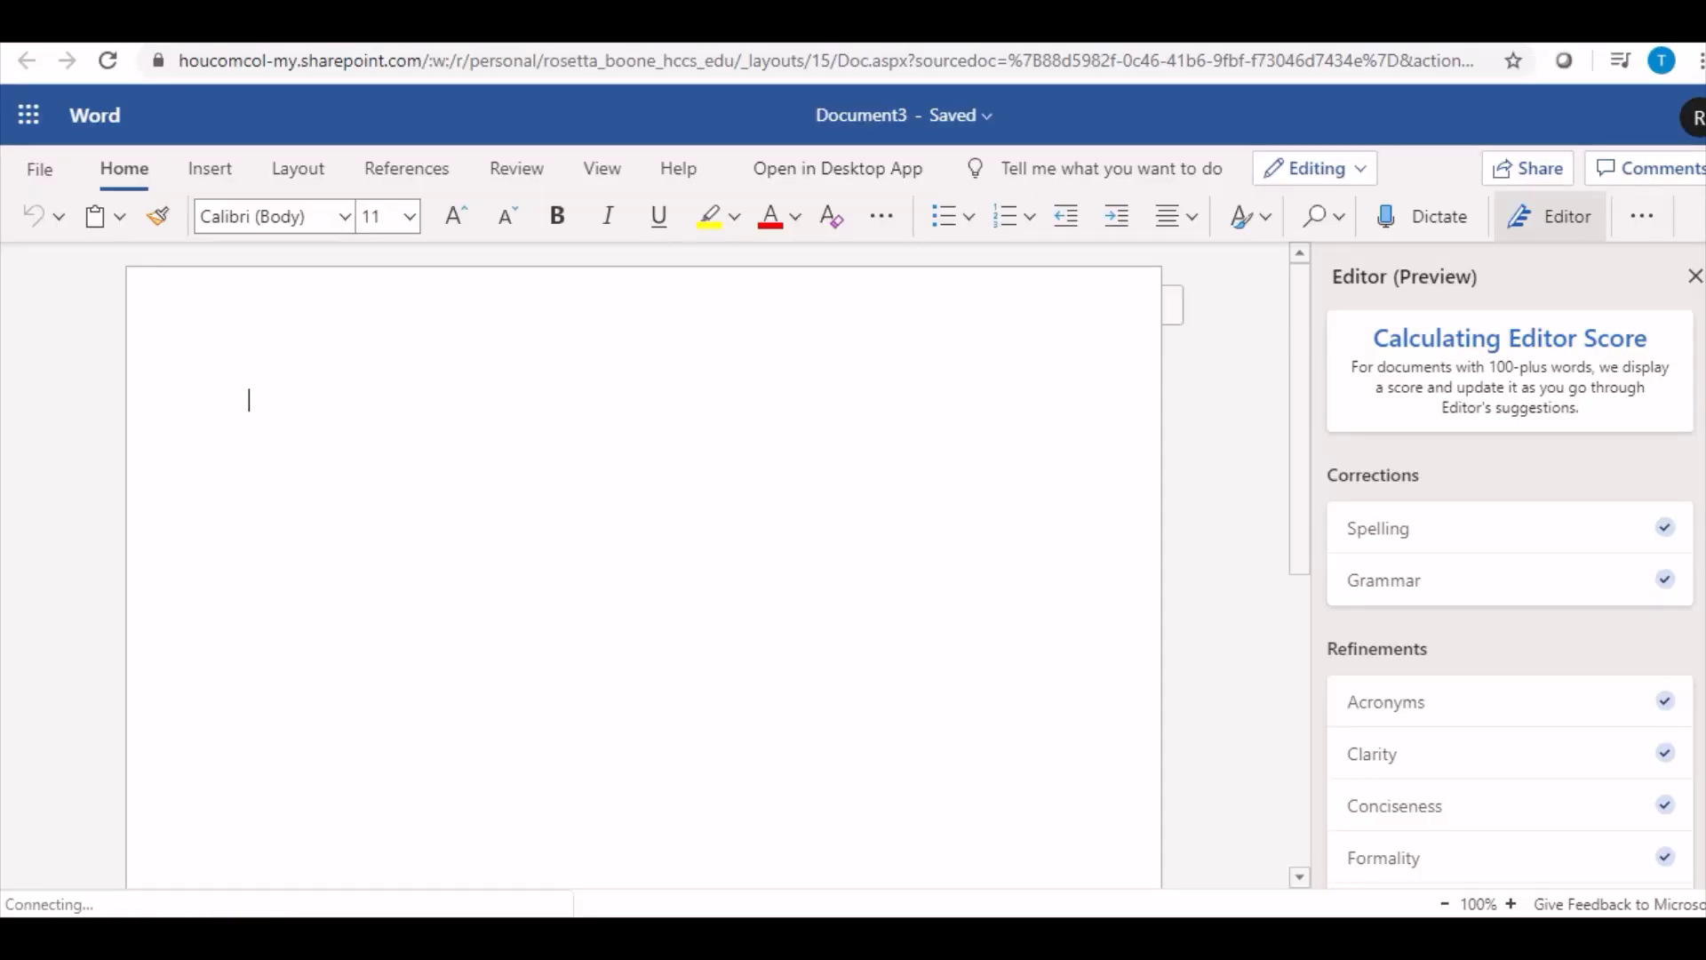
# Type the favorite-food test sentence 'My favorite foods … xican food' for Editor to check.
pyautogui.write('My fav')
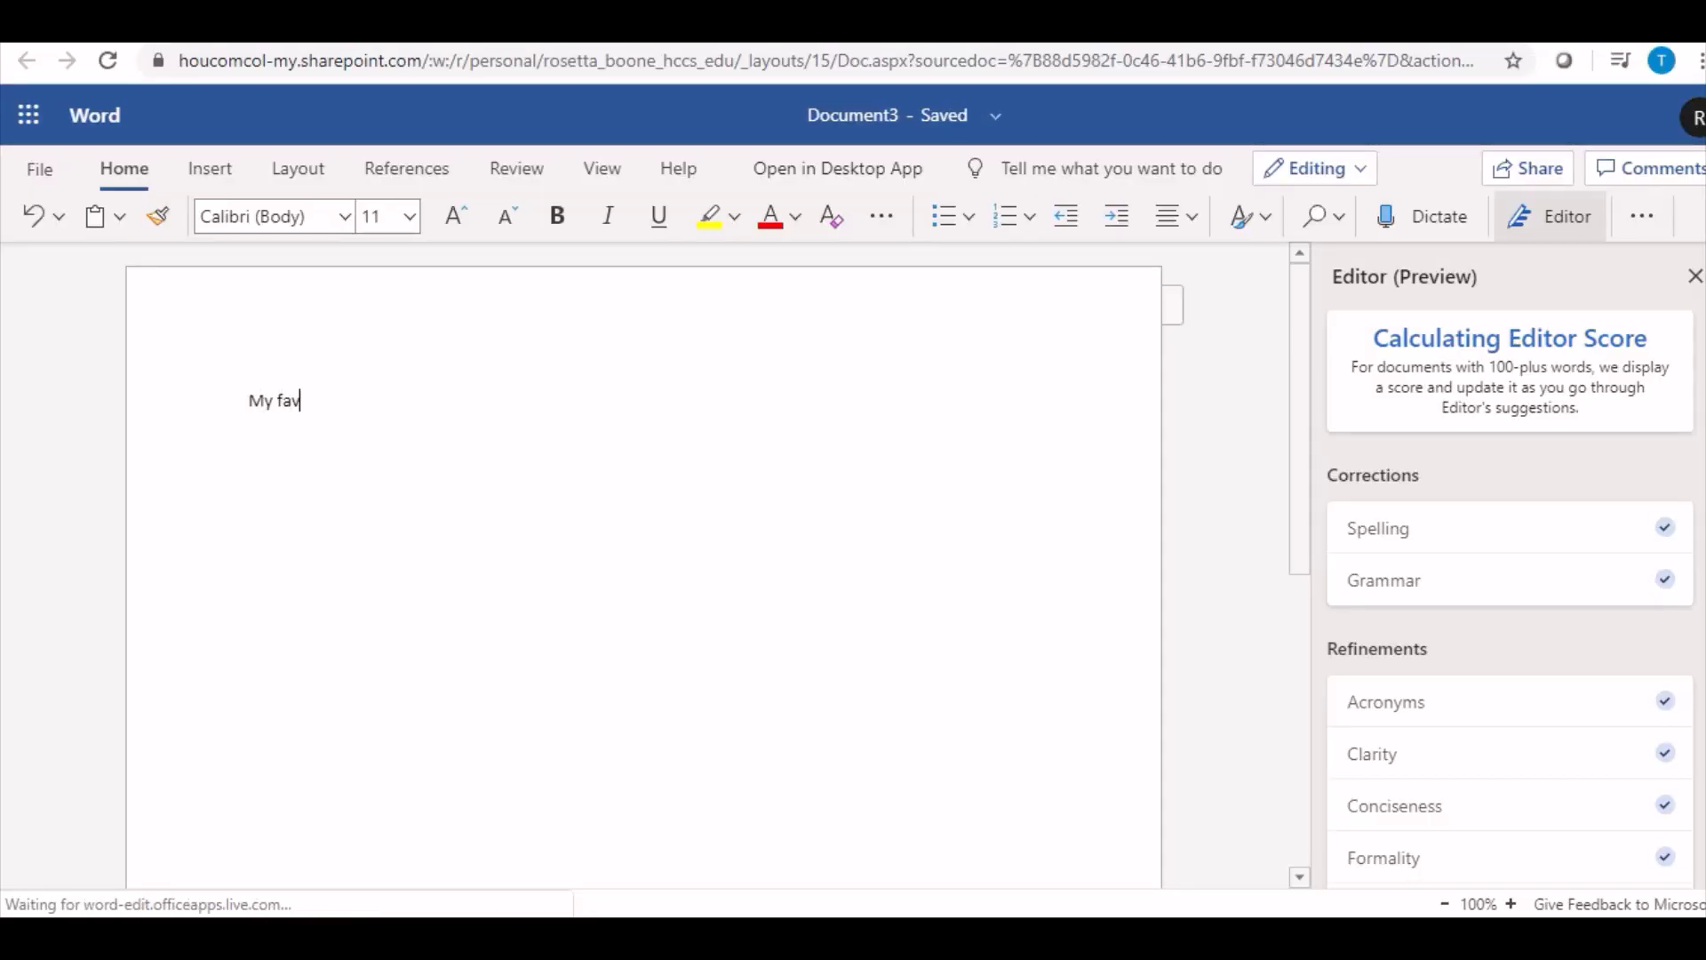
pyautogui.write('orite foods')
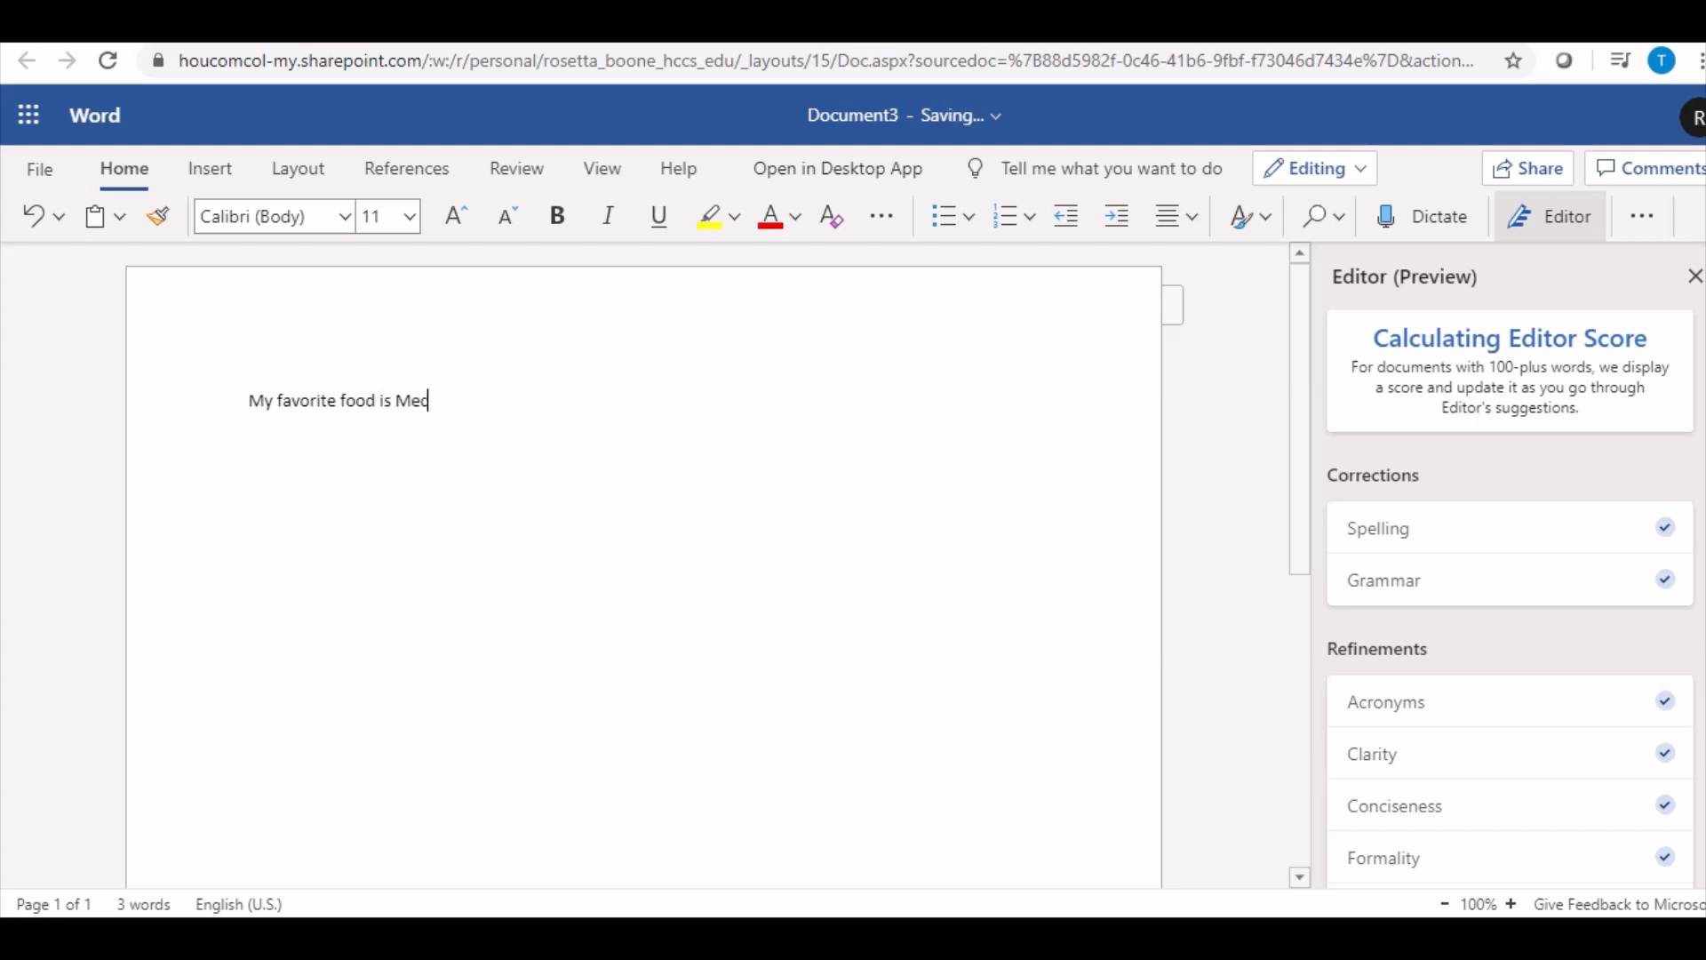
pyautogui.write('xican food')
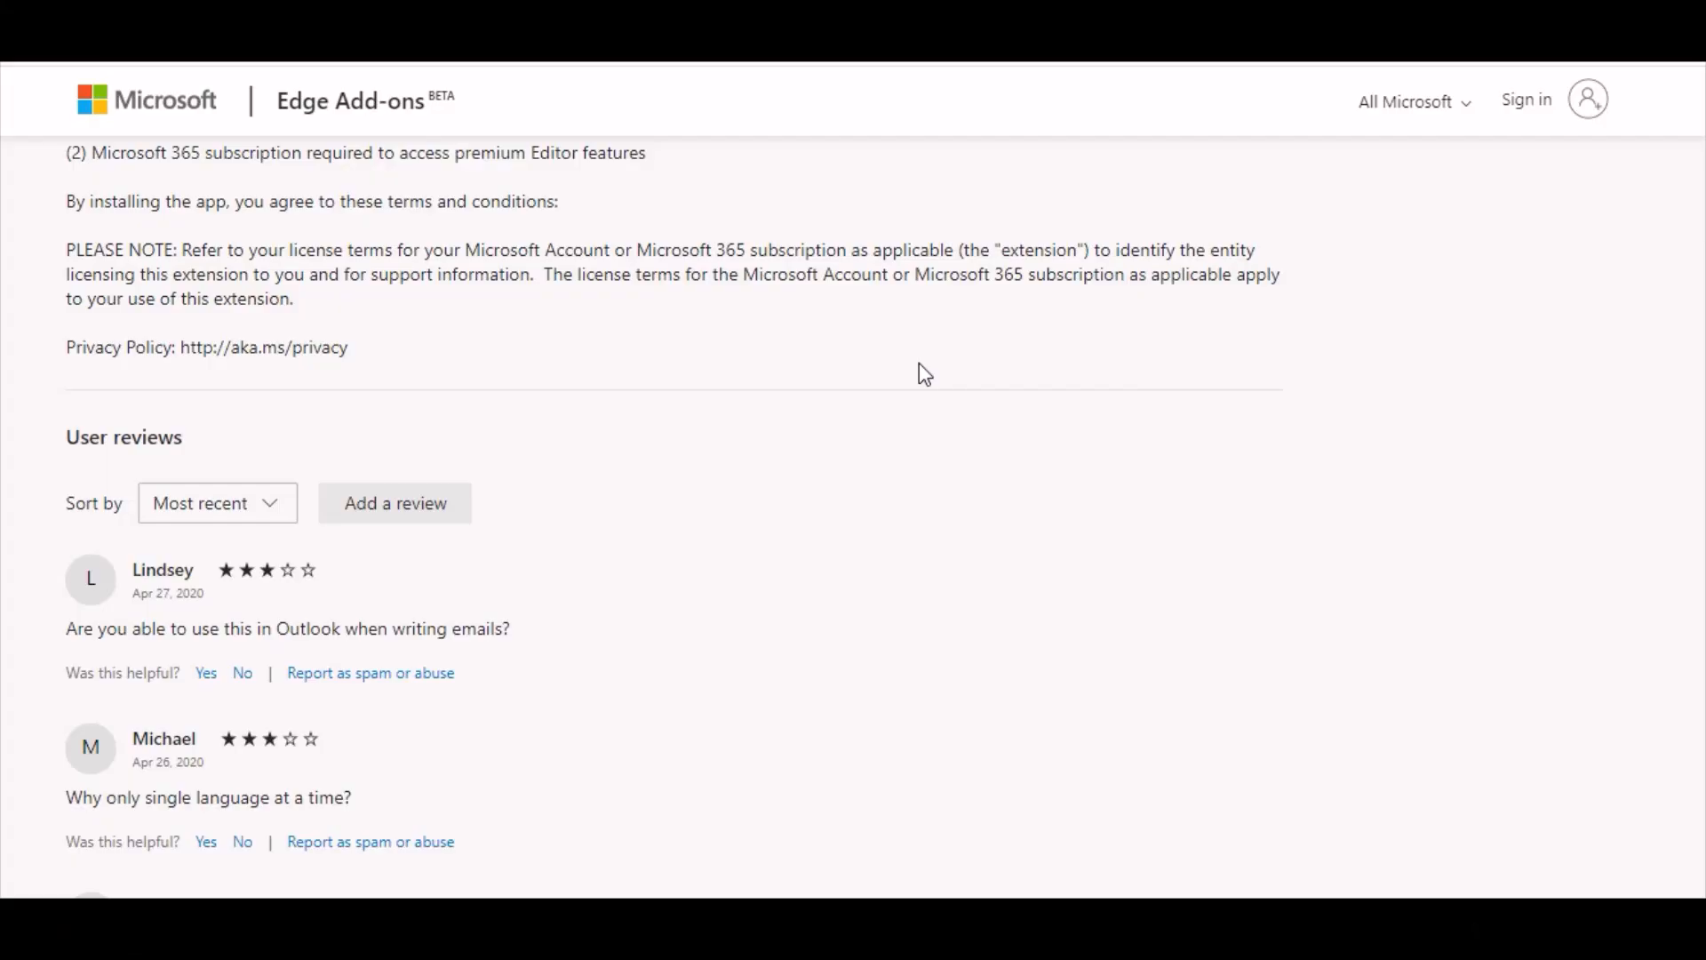
pyautogui.scroll(-3)
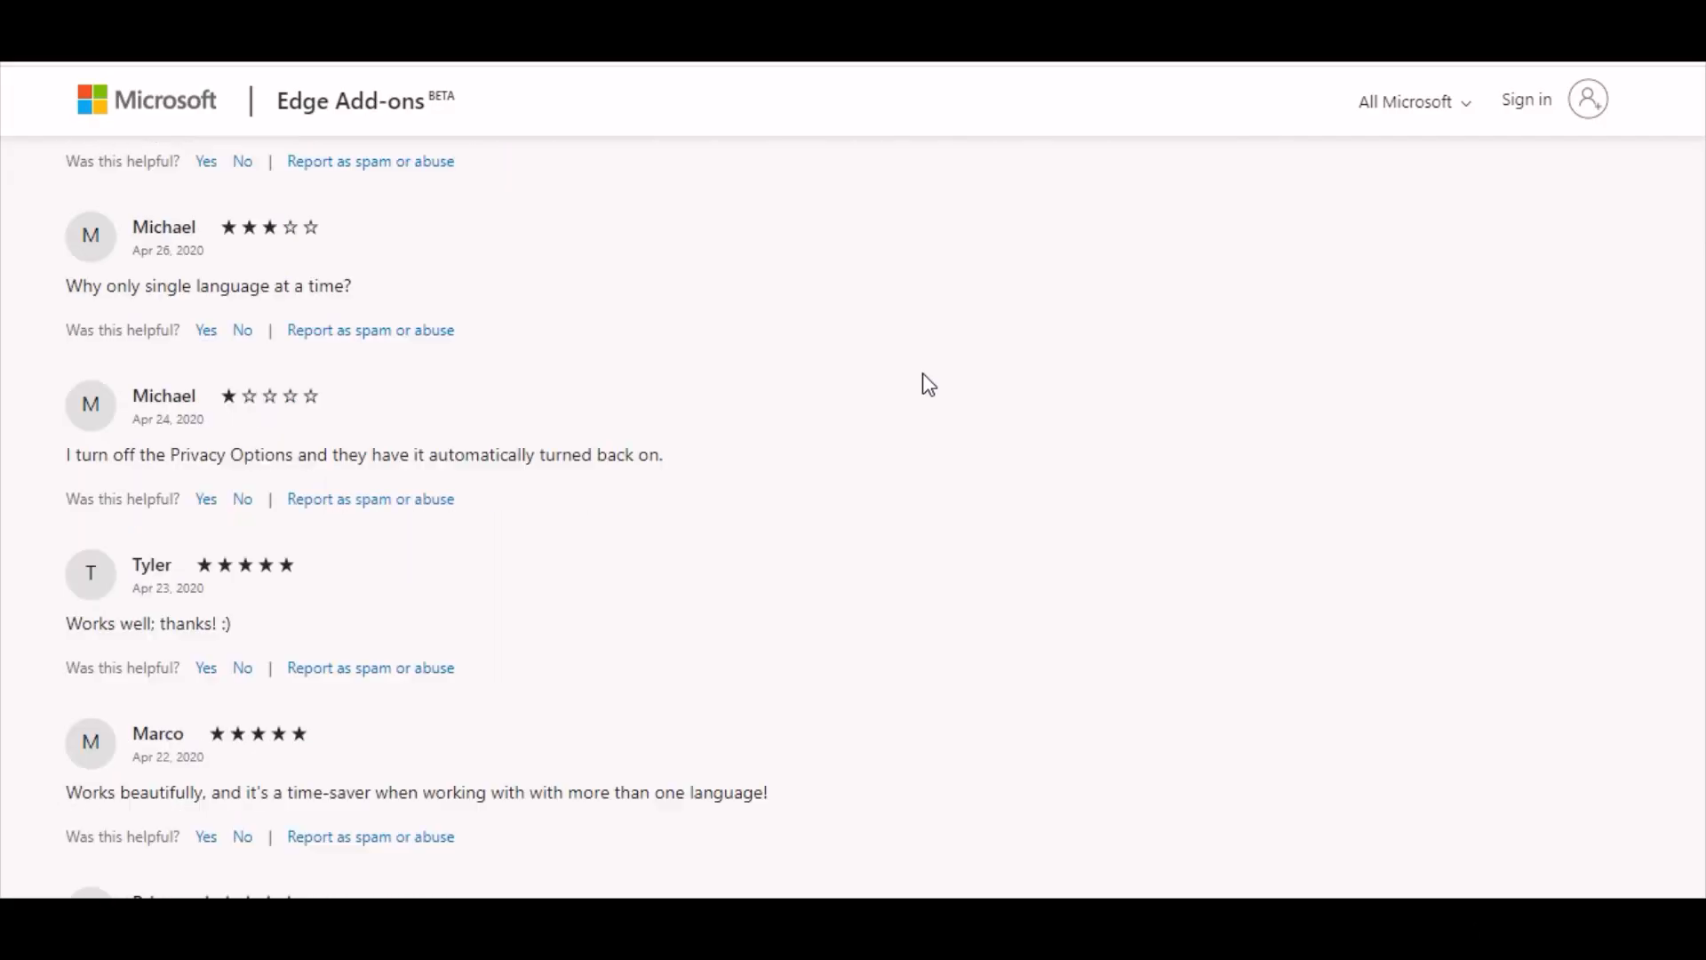
pyautogui.scroll(-3)
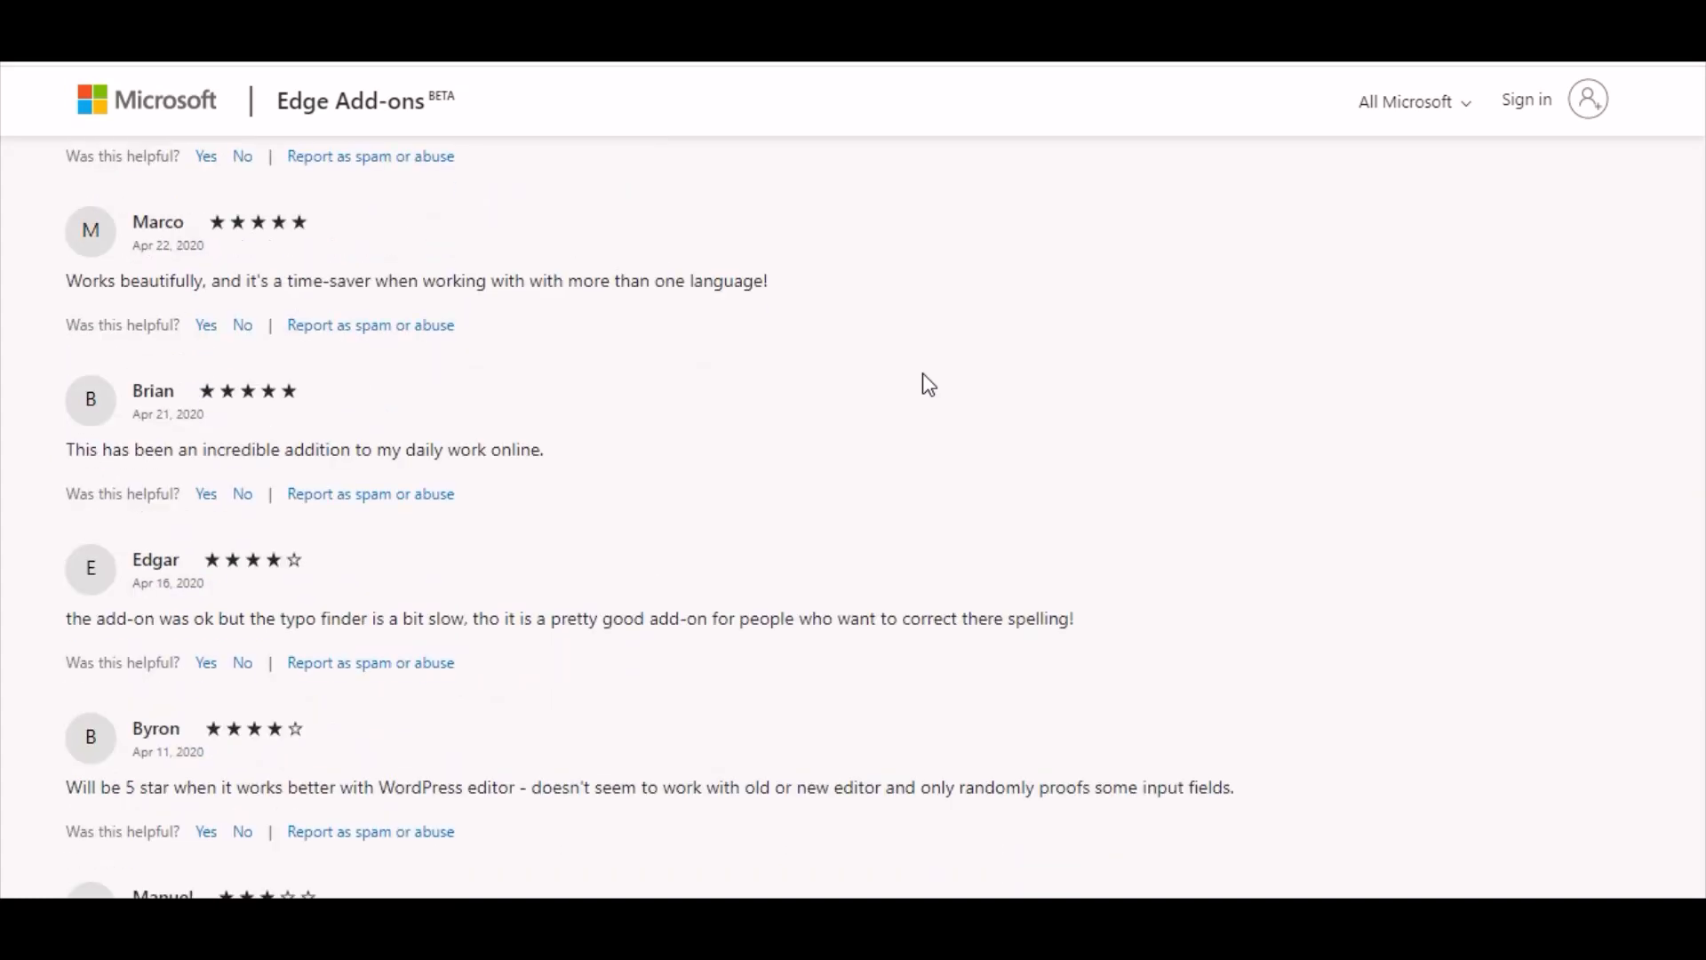
pyautogui.scroll(-3)
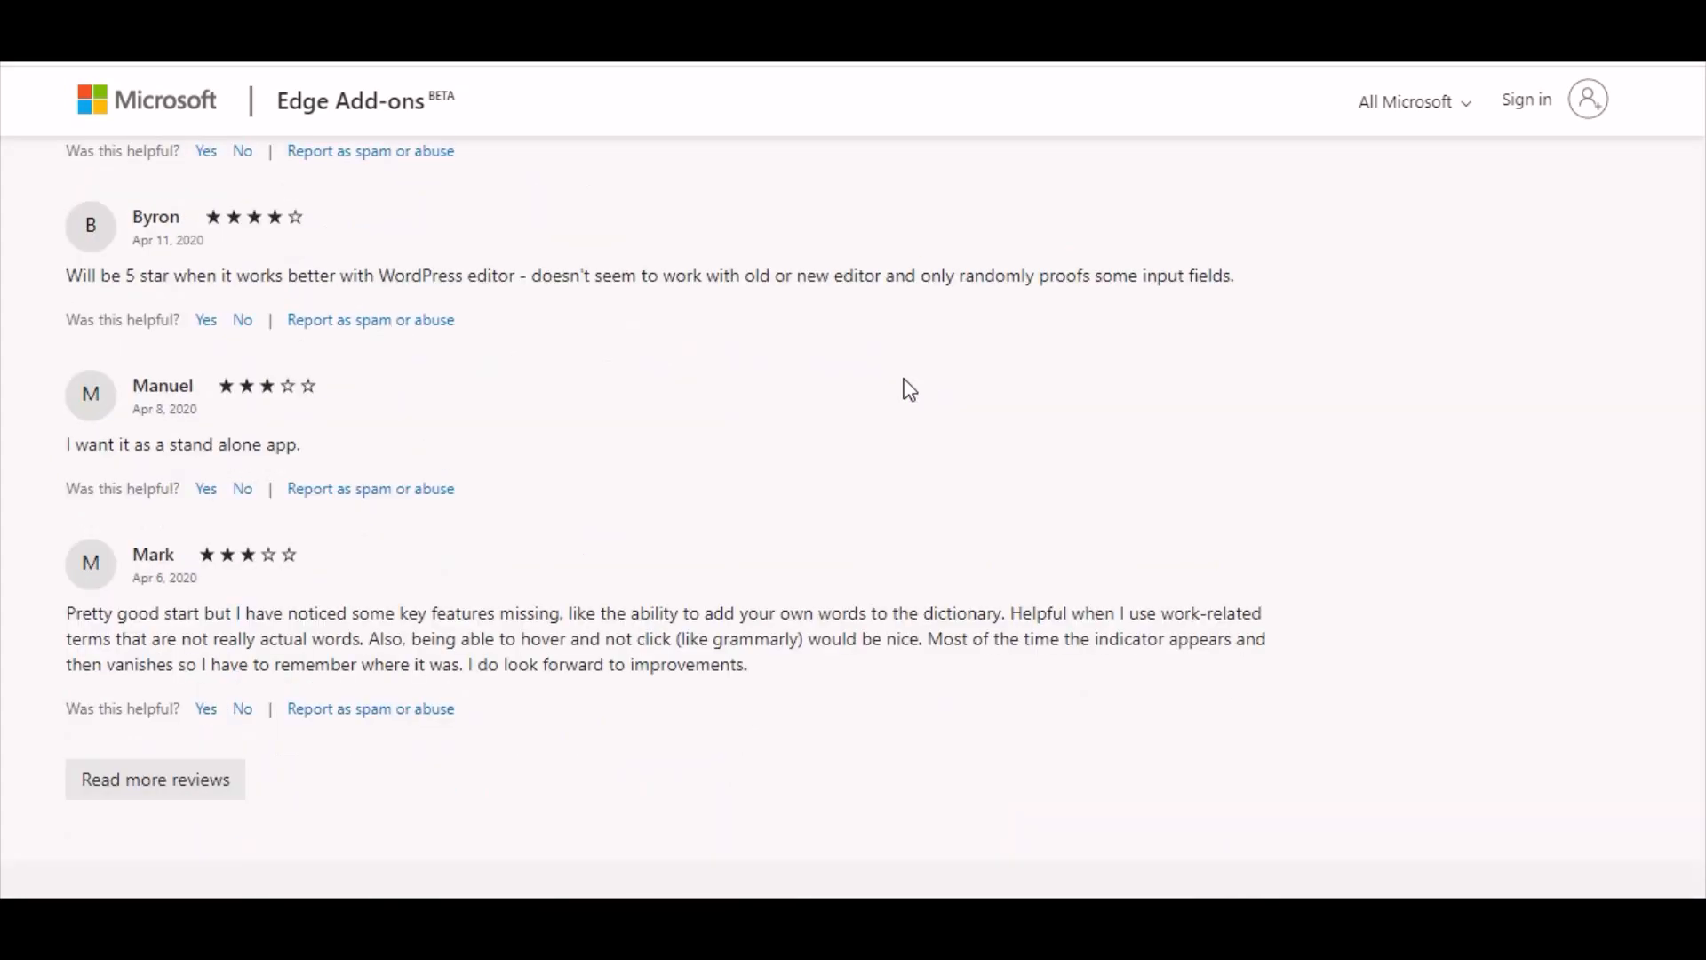